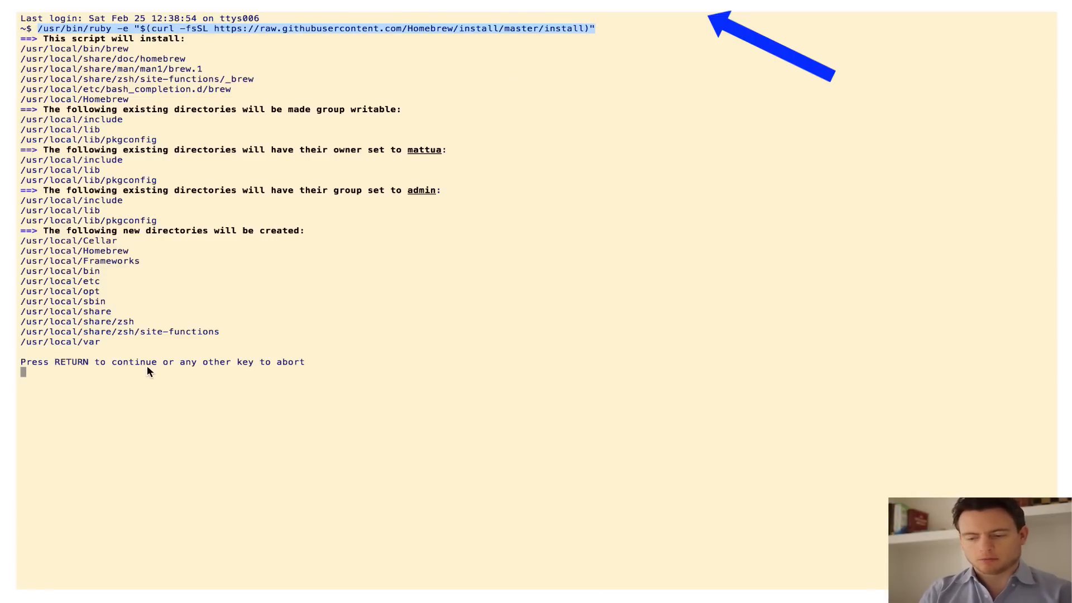
Continue the Homebrew installer and let it finish installing successfully.
key(Return)
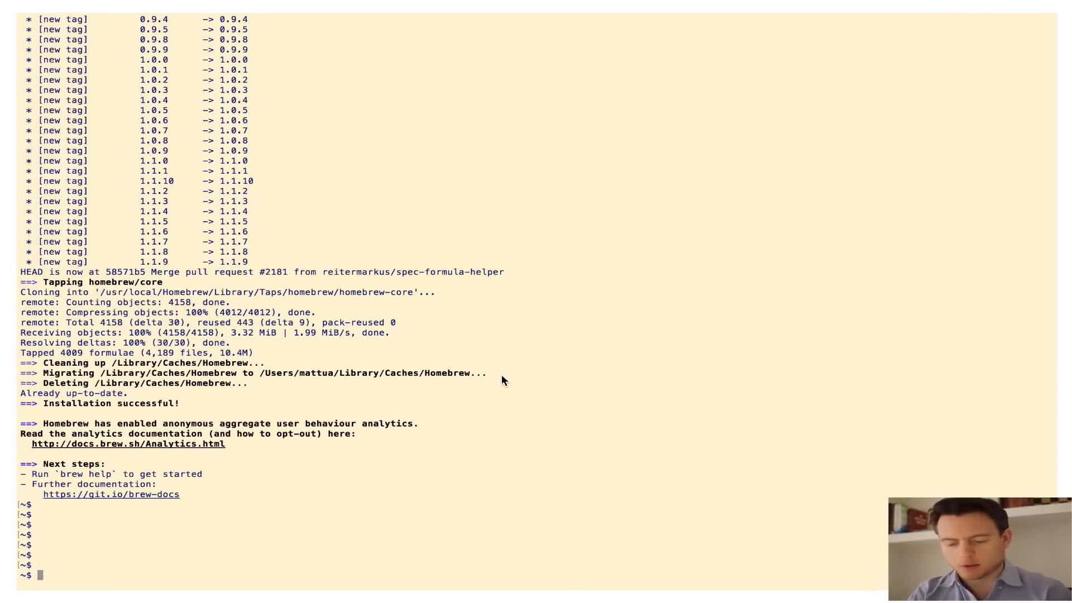
Run 'brew tap ethereum/ethereum' to add the Ethereum tap with three formulae.
text(brew)
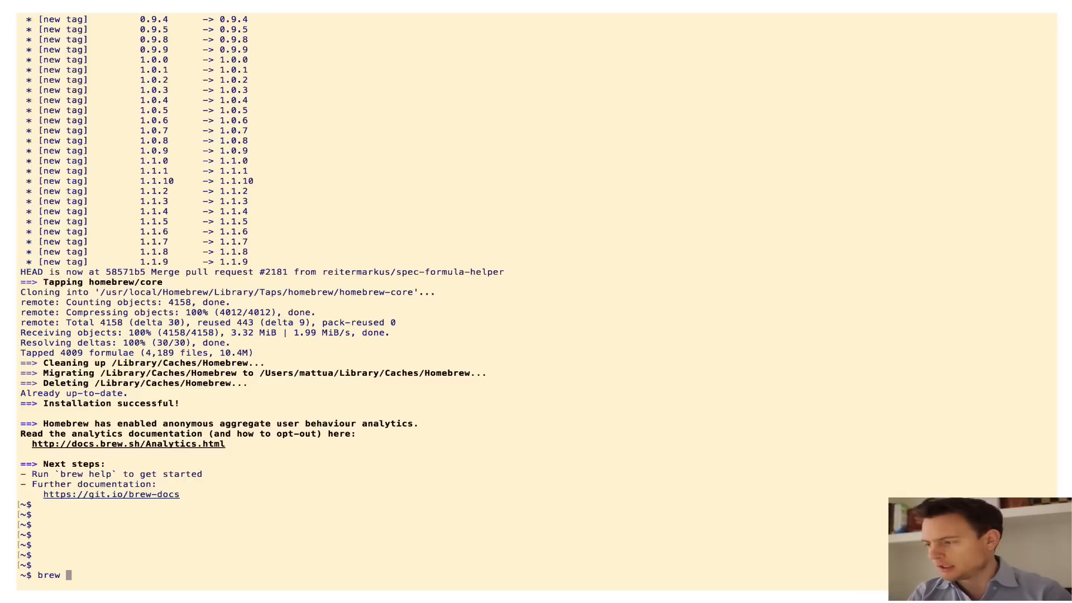
text(tap ethereum)
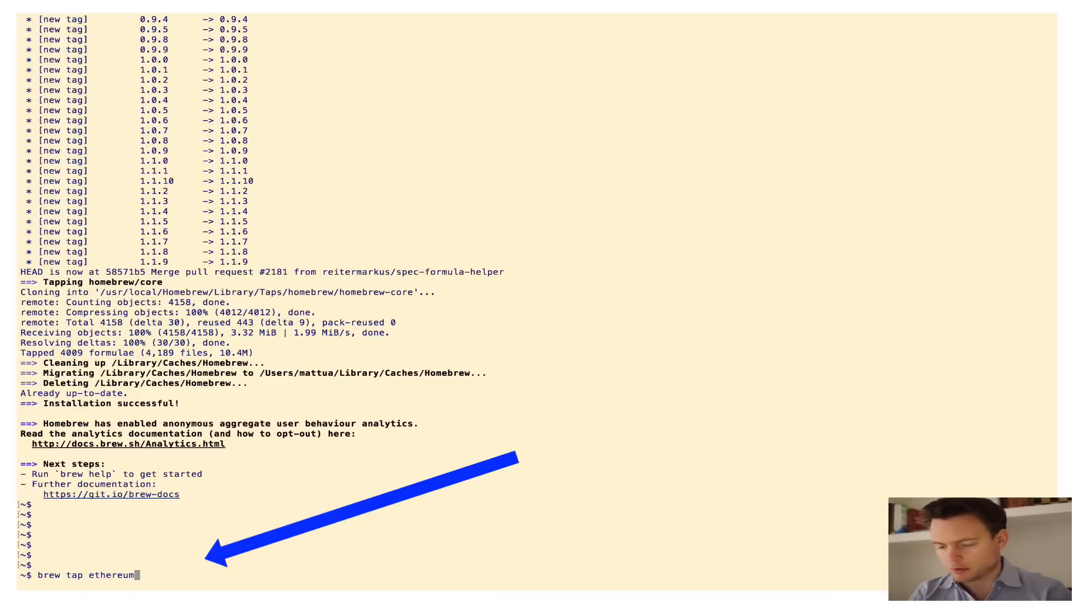
text(/ethereum)
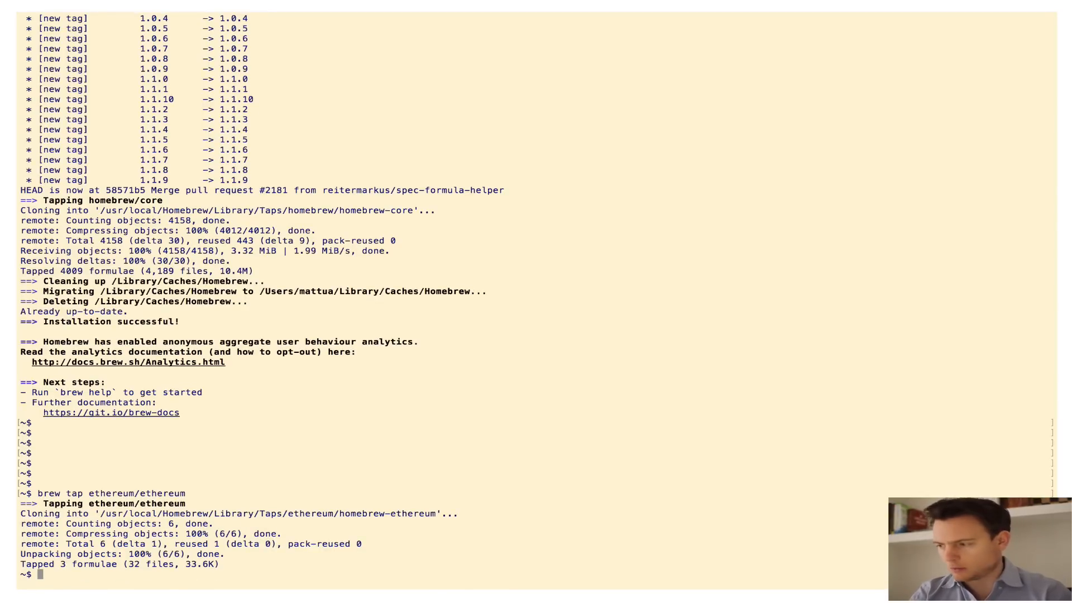
Run 'brew install ethereum' to build Ethereum 1.5.9 with its Go 1.8 dependency.
text(brew)
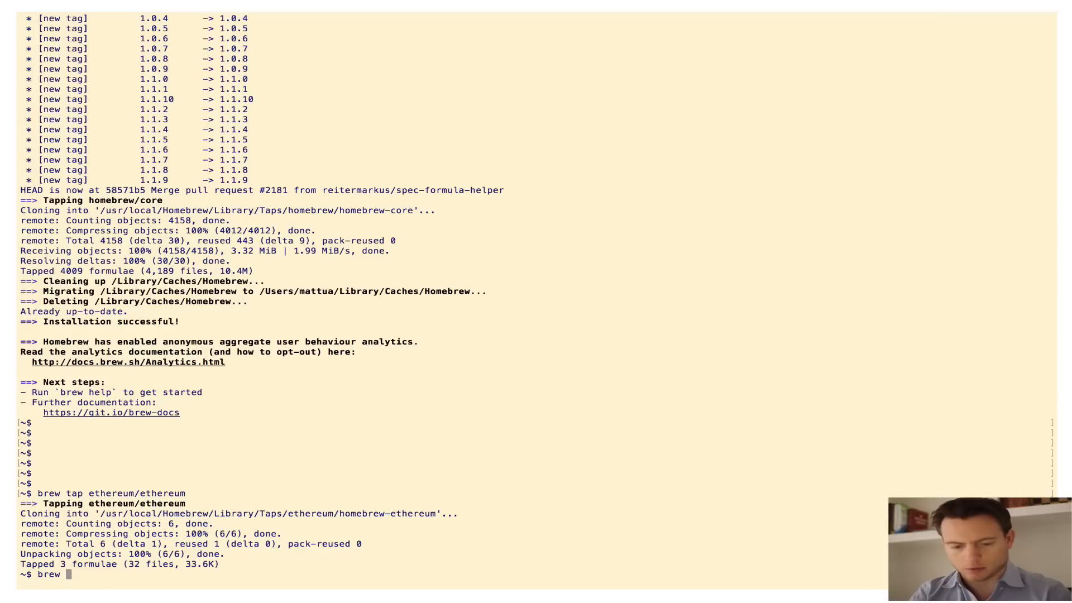
text(install)
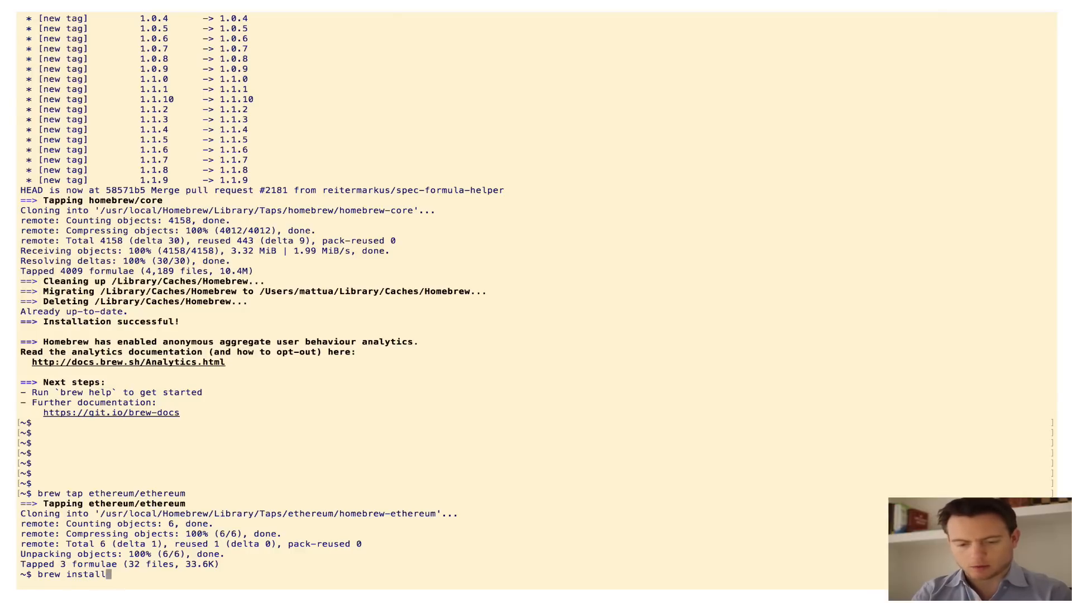
text(ethereum)
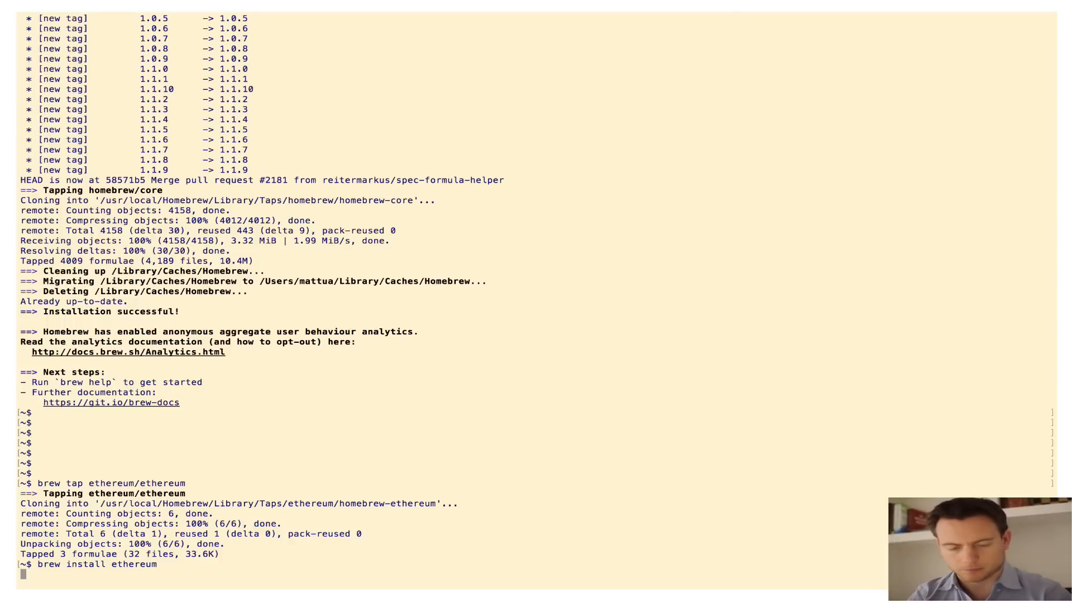
key(Return)
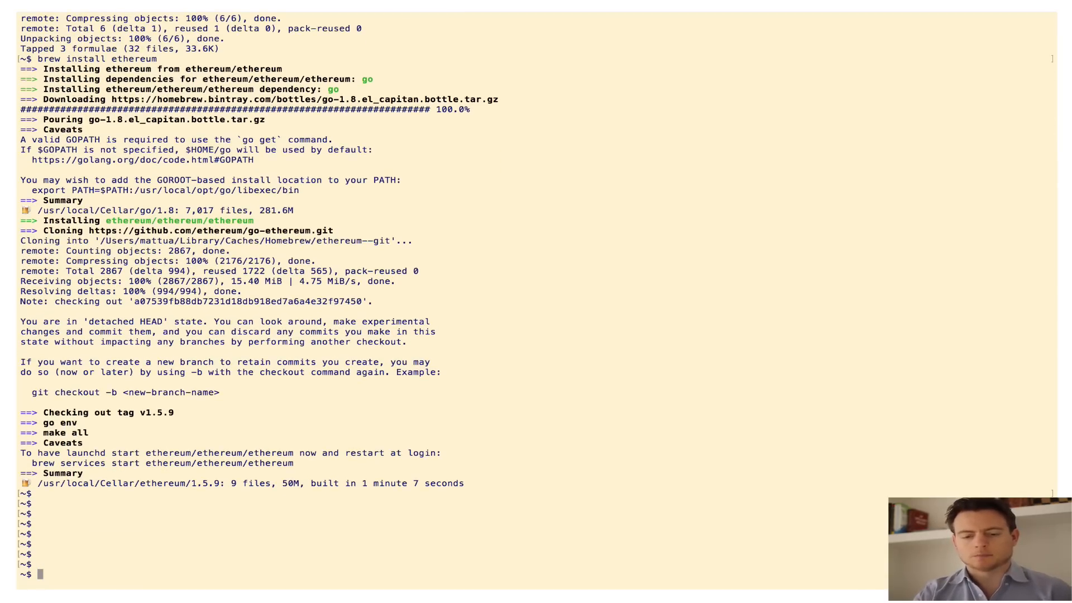
Start geth, stop it with Ctrl+C, then run 'geth' again to listen on port 30303.
text(geth)
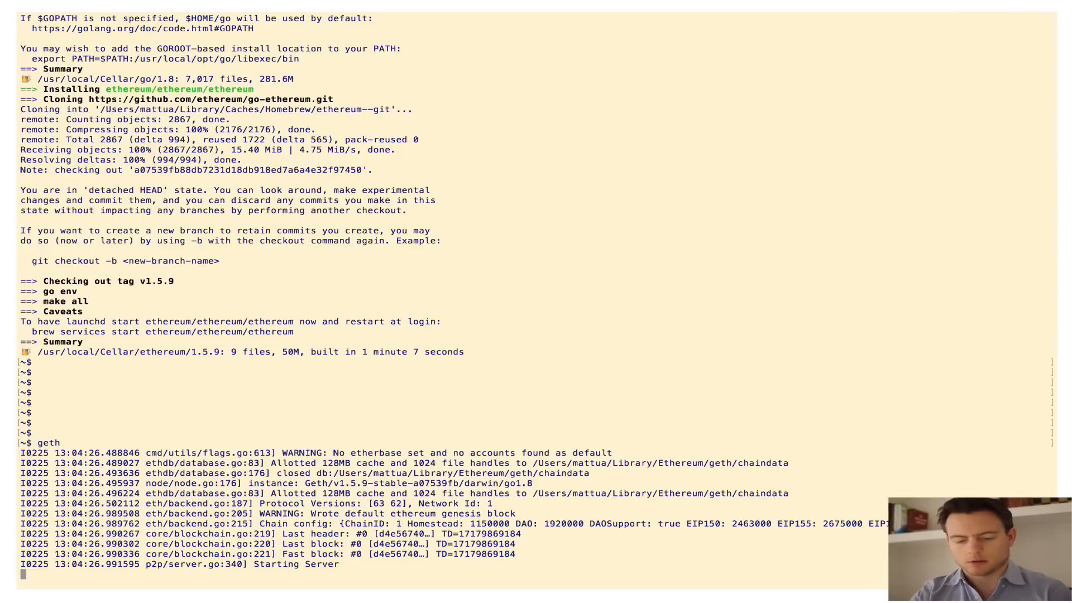
key(ctrl+c)
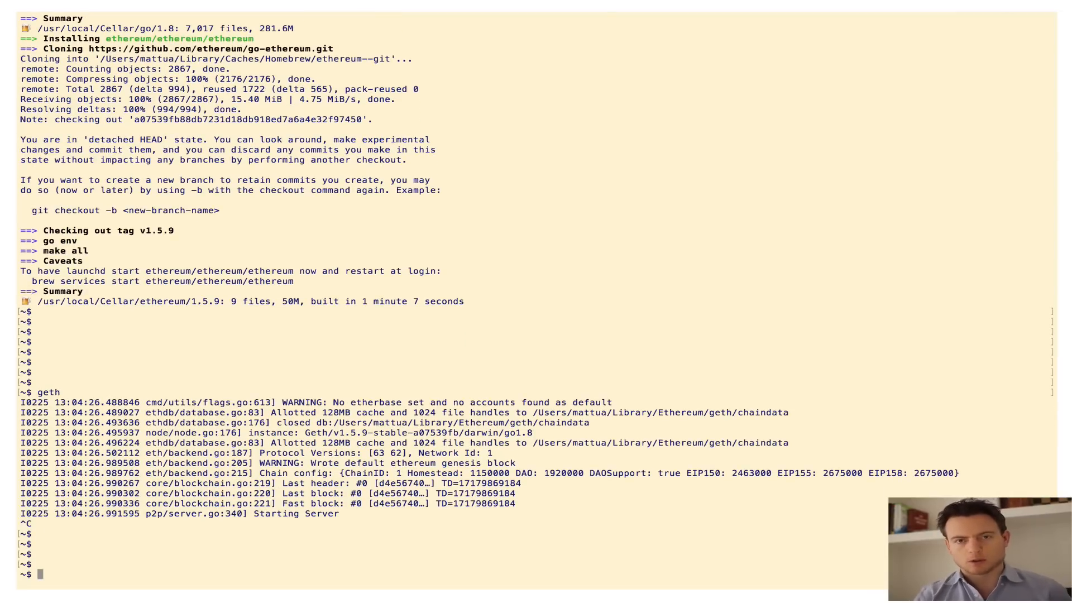
text(geth)
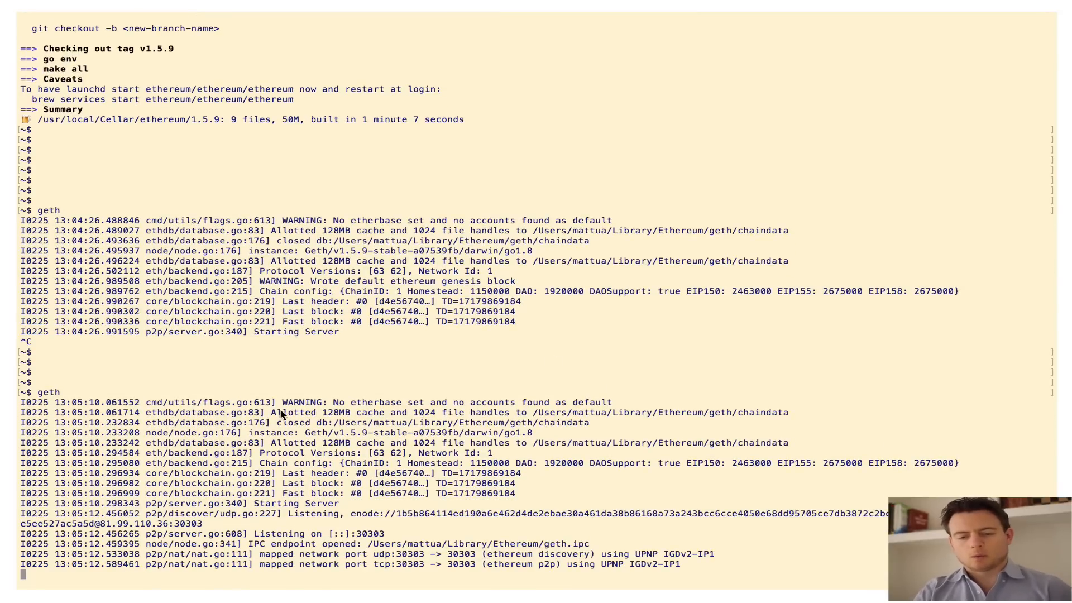
mouse_move(154, 392)
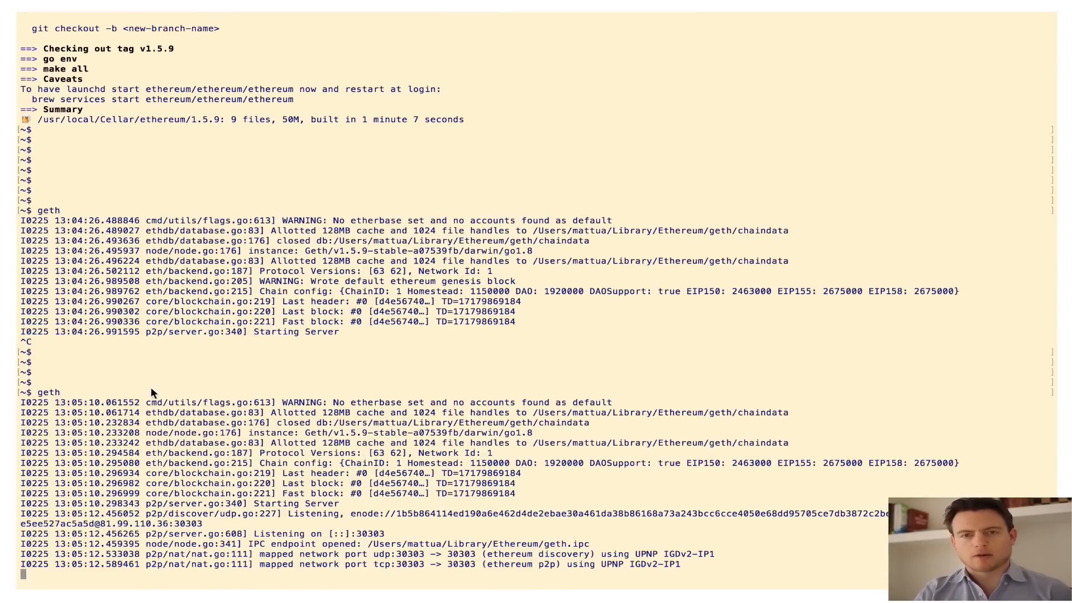
mouse_move(687, 430)
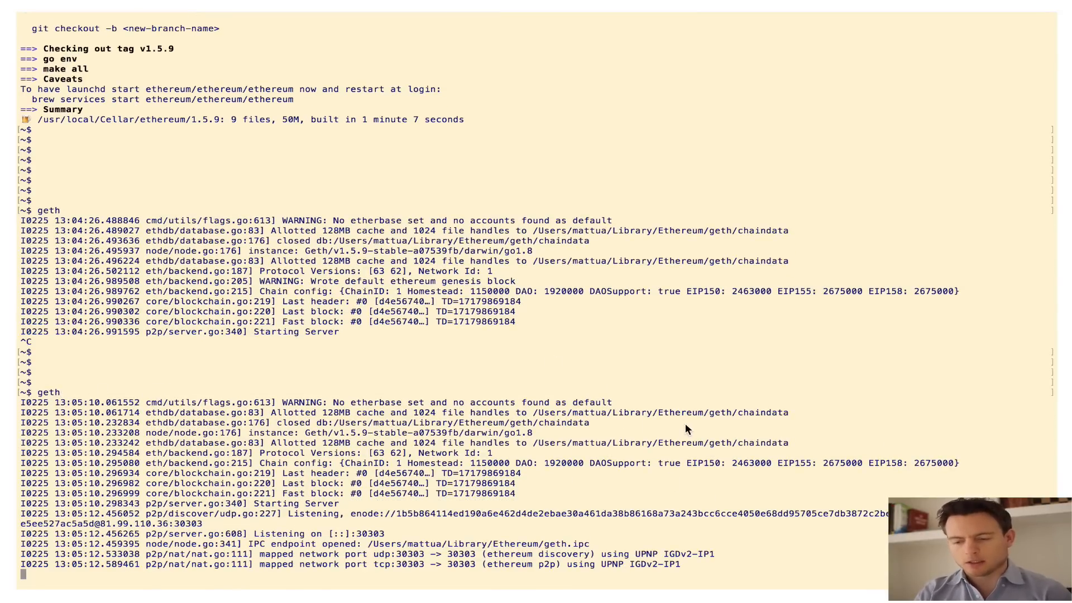
Highlight the chaindata folder path in the geth log as block syncing begins.
drag(610, 412, 681, 412)
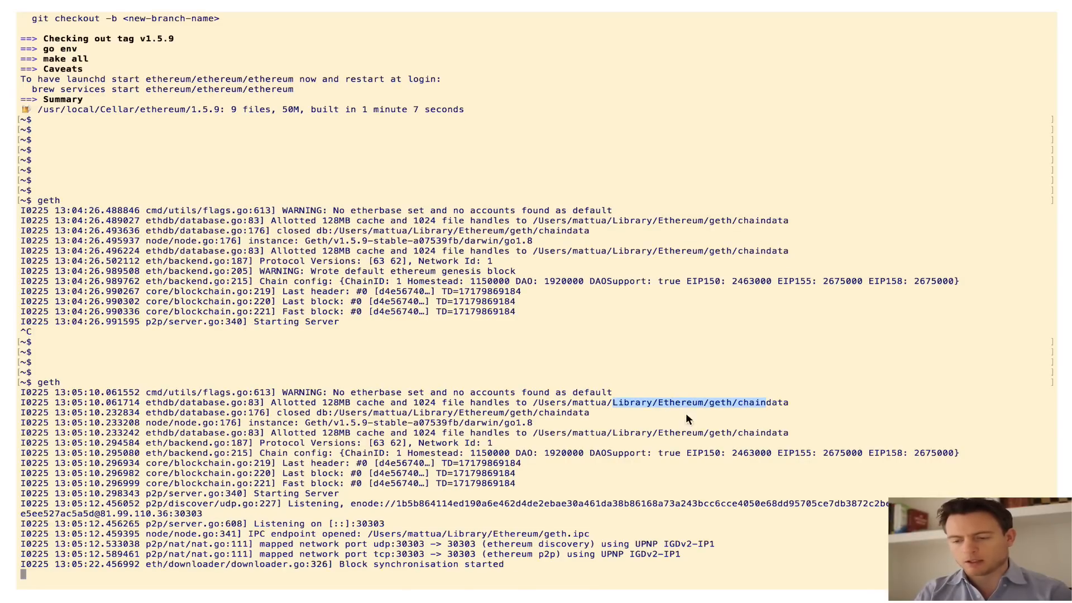
mouse_move(757, 406)
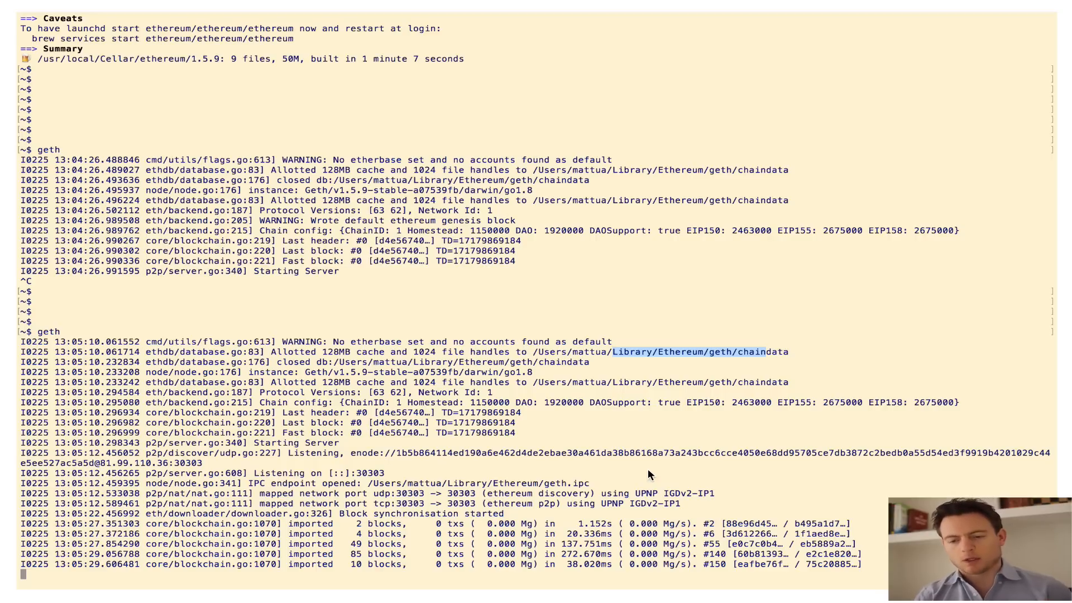
mouse_move(755, 359)
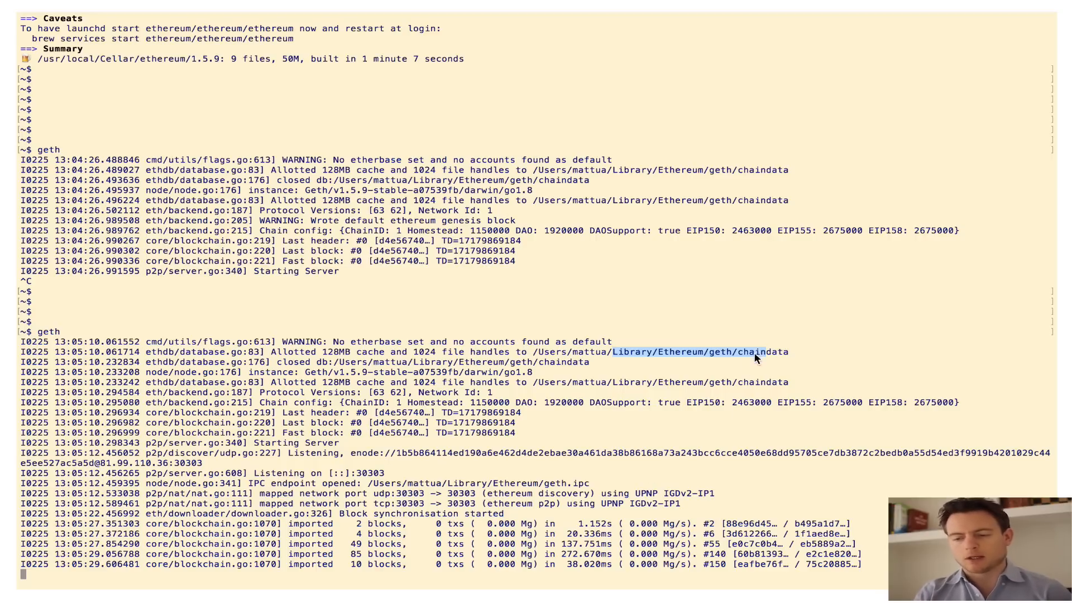
mouse_move(761, 358)
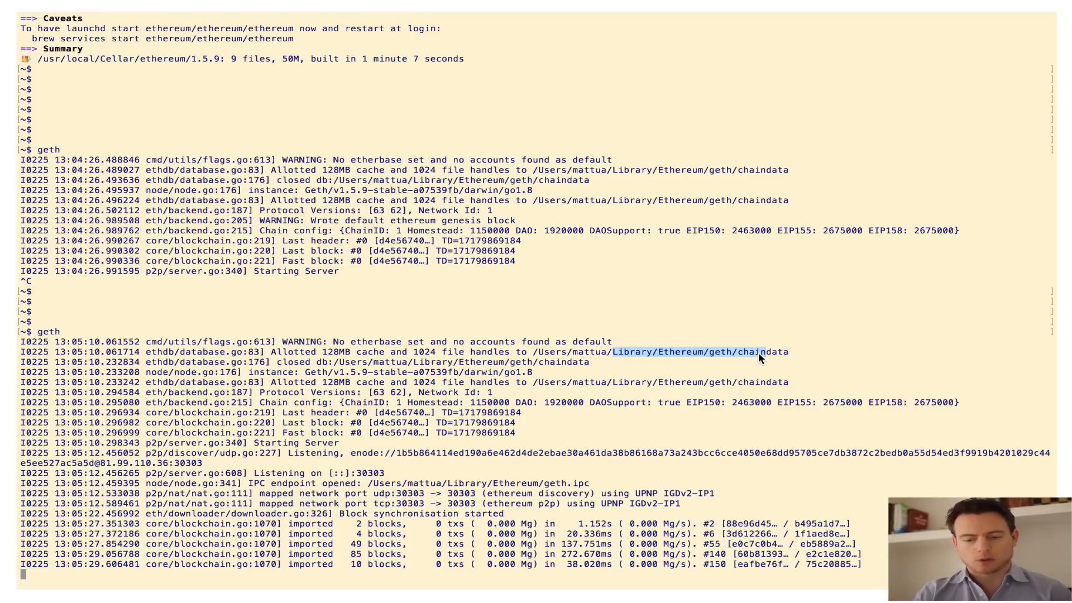
Scroll the geth log to follow mainnet block imports up to block 1004.
scroll(down, 3)
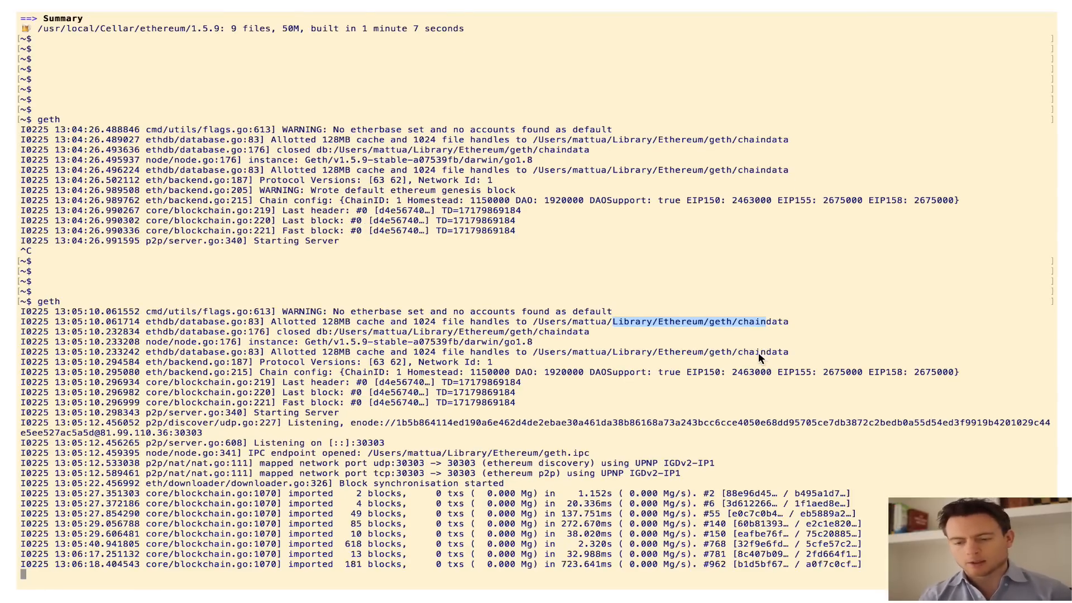
scroll(down, 3)
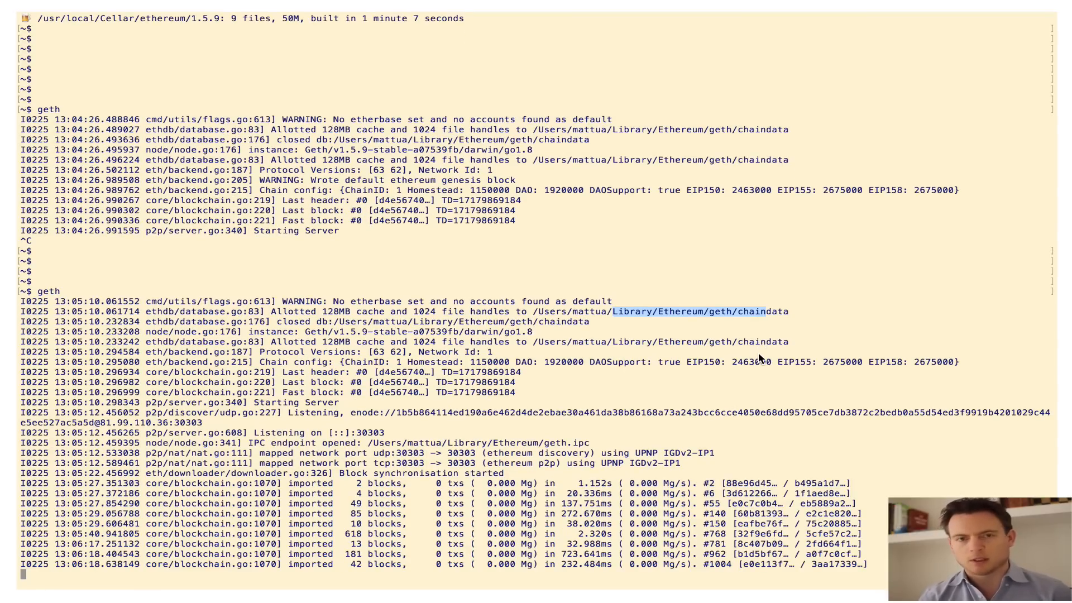